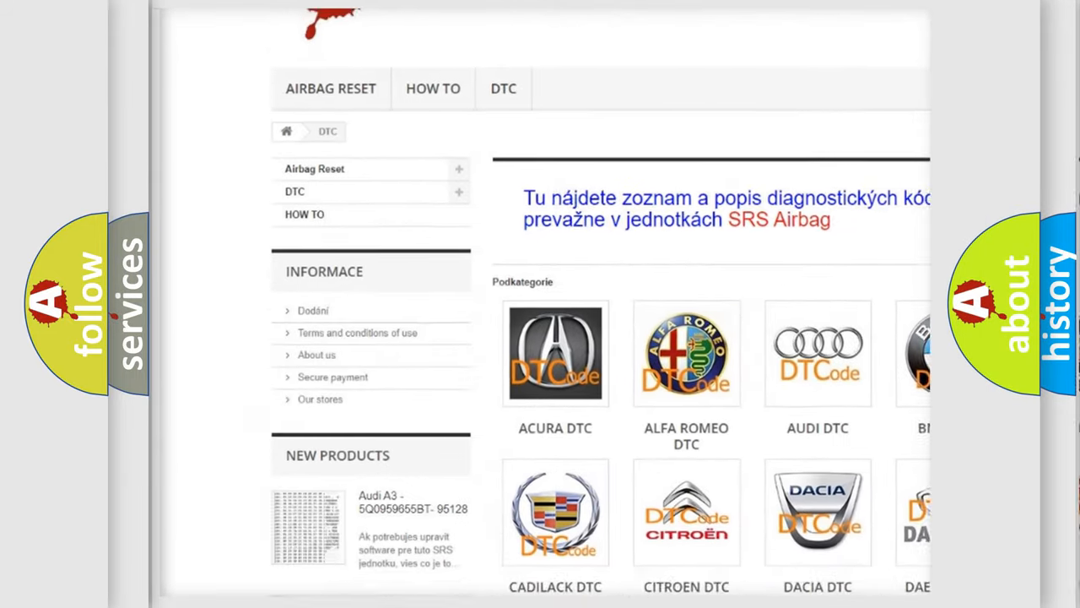
scroll("down", 3)
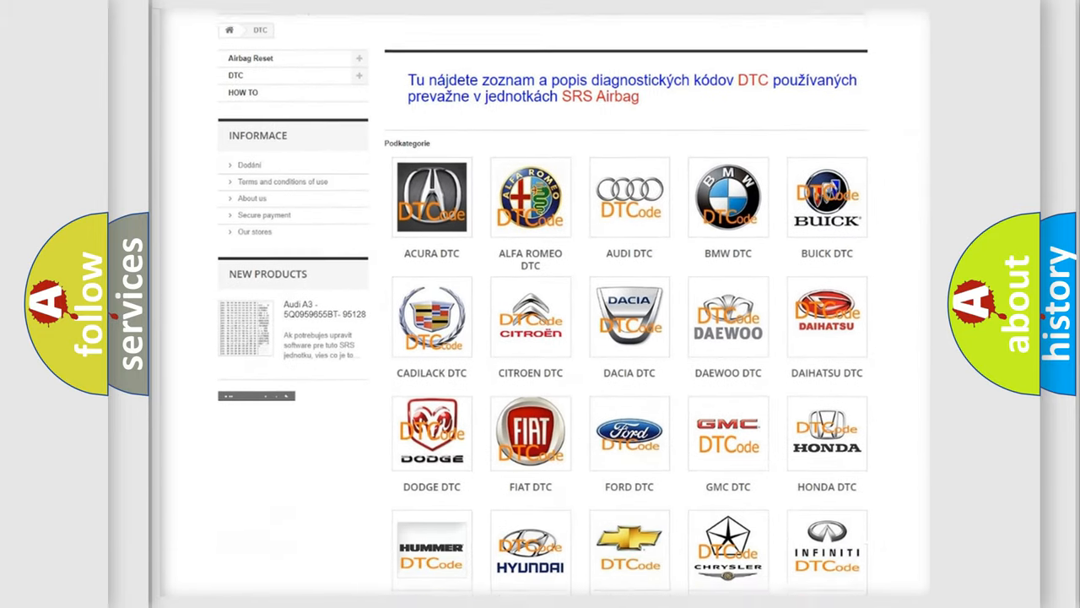
scroll("down", 3)
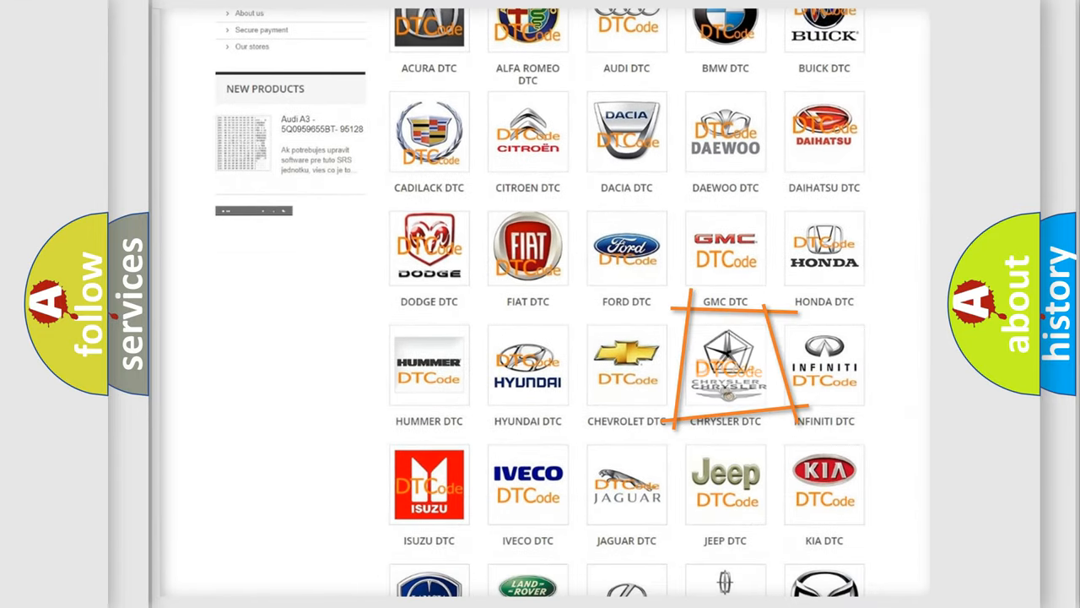